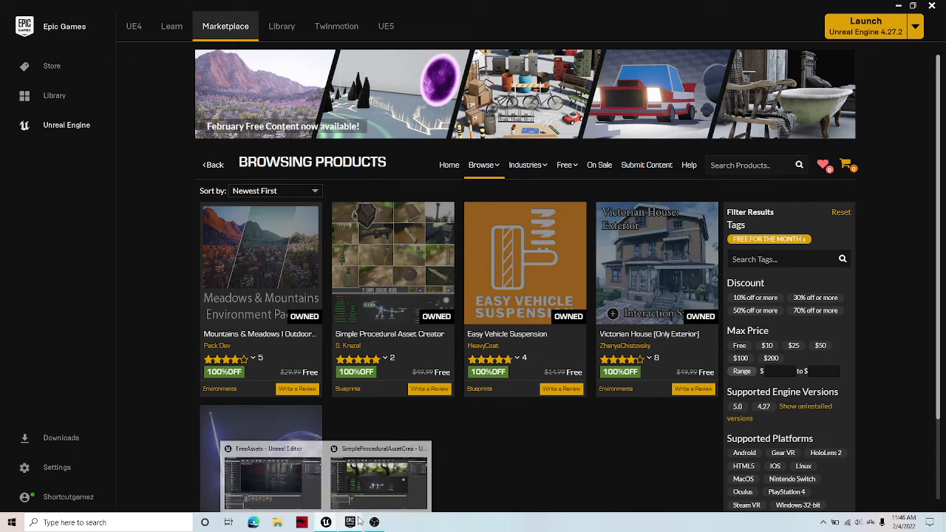
View the Unreal Engine news, then return to the Marketplace's Free category options.
click(350, 522)
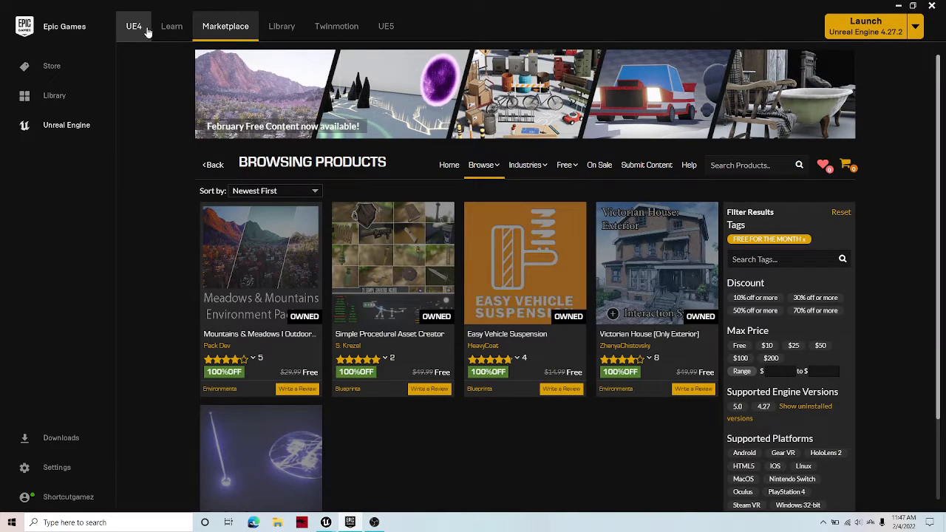
click(134, 25)
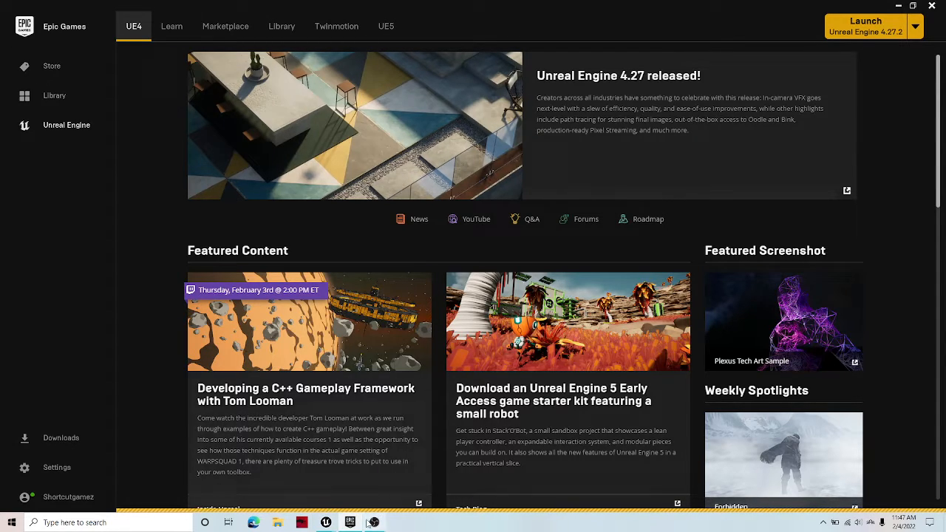
click(225, 26)
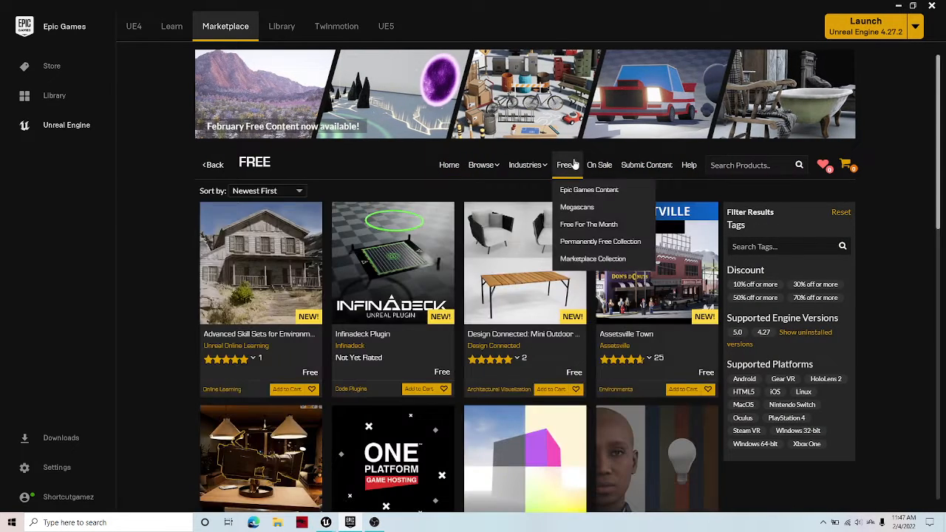
List Free For The Month assets, try adding Mountains & Meadows, then open Simple Procedural Asset Creator.
click(565, 164)
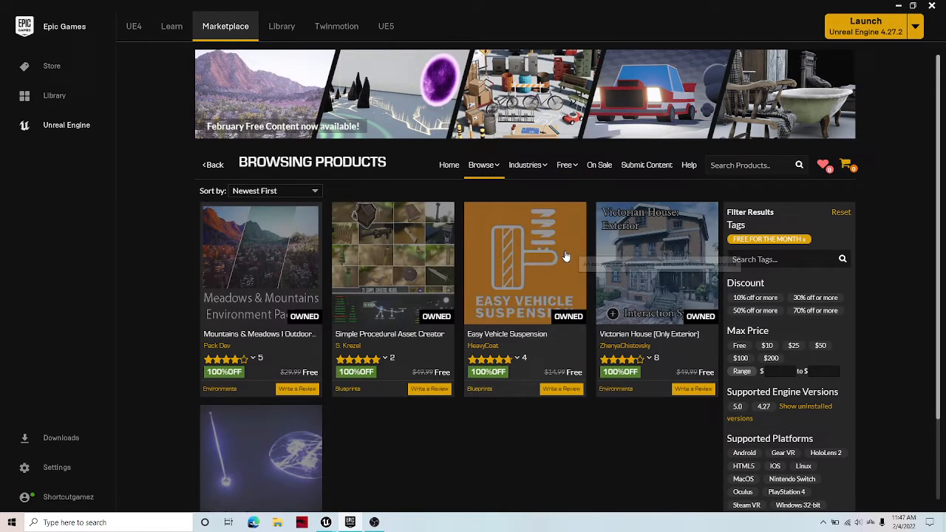
scroll(down, 3)
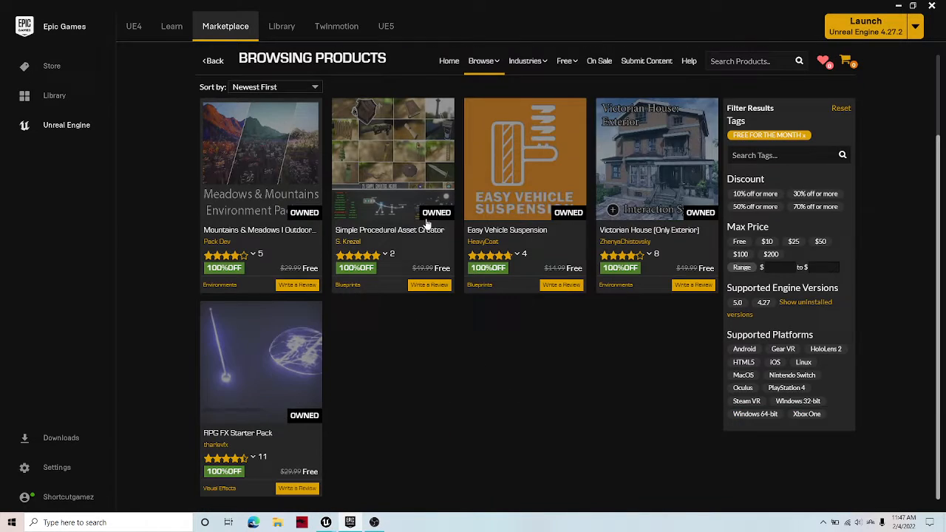
mouse_move(281, 147)
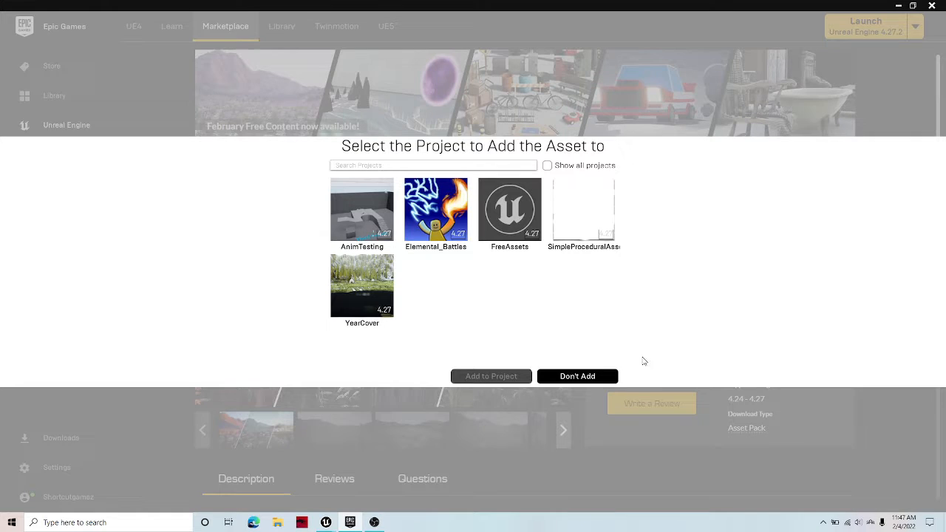
click(578, 376)
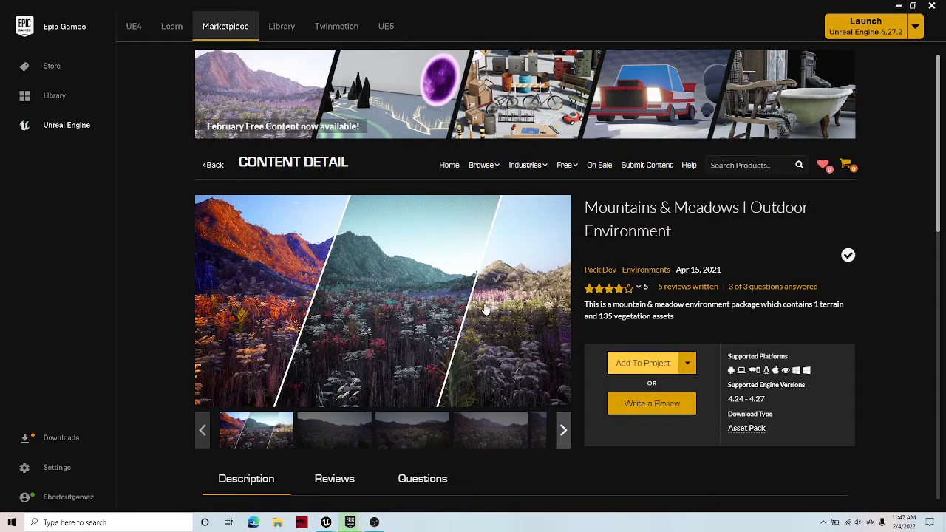
click(644, 363)
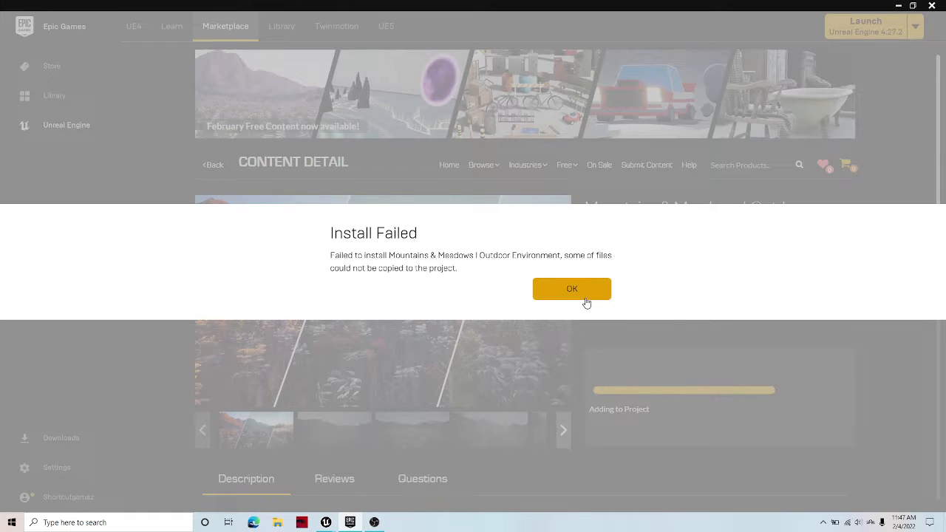
click(572, 288)
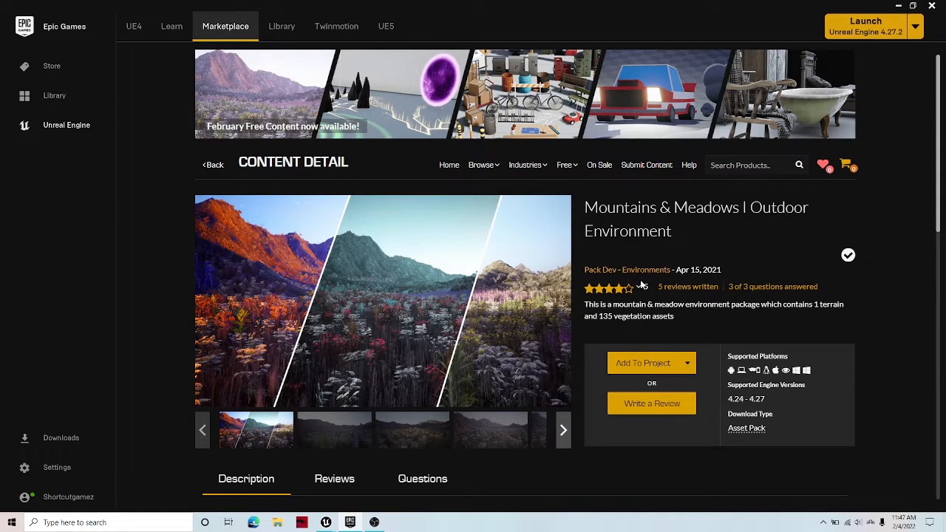
scroll(down, 3)
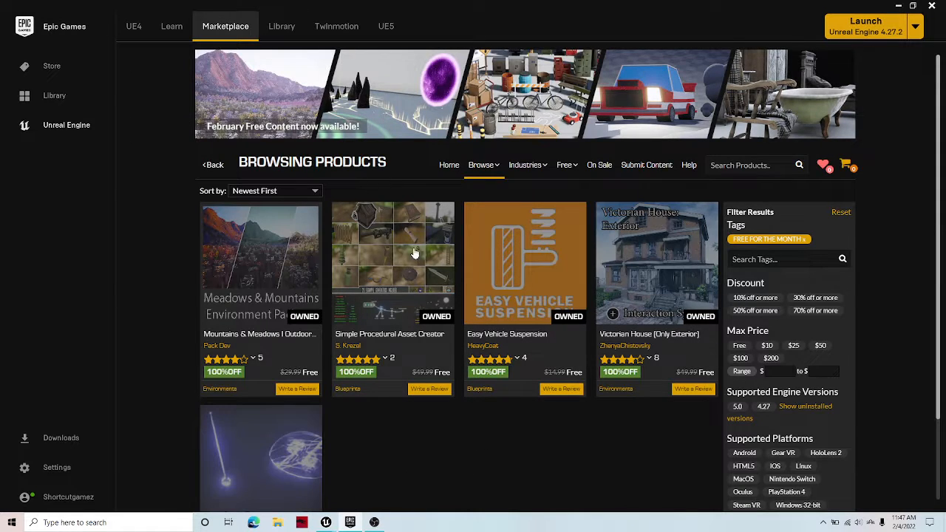
click(392, 262)
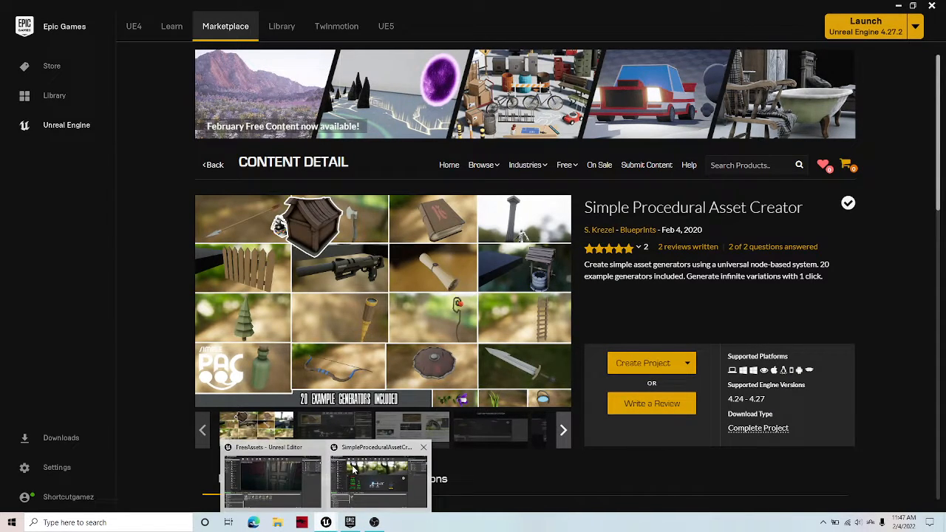
Bring up the Simple Procedural Asset Creator project and browse its SimplePAC content folders.
click(378, 481)
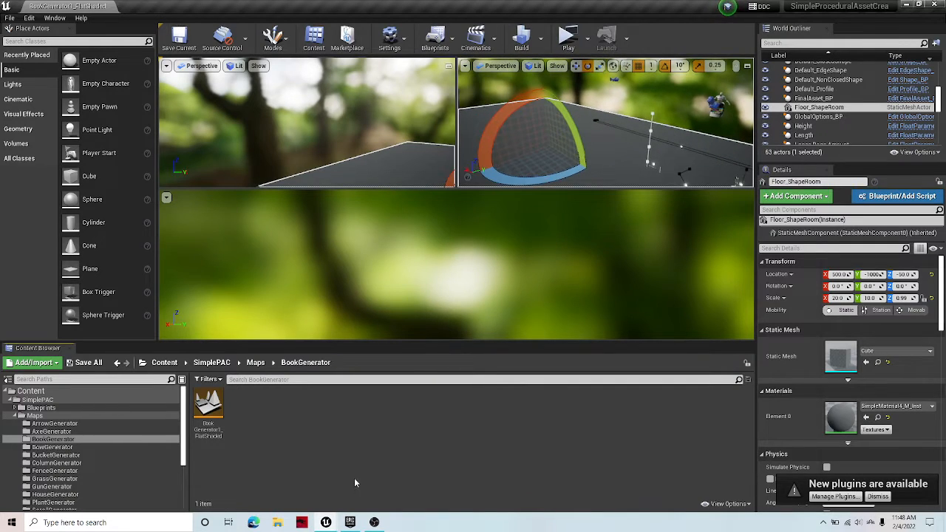
scroll(down, 3)
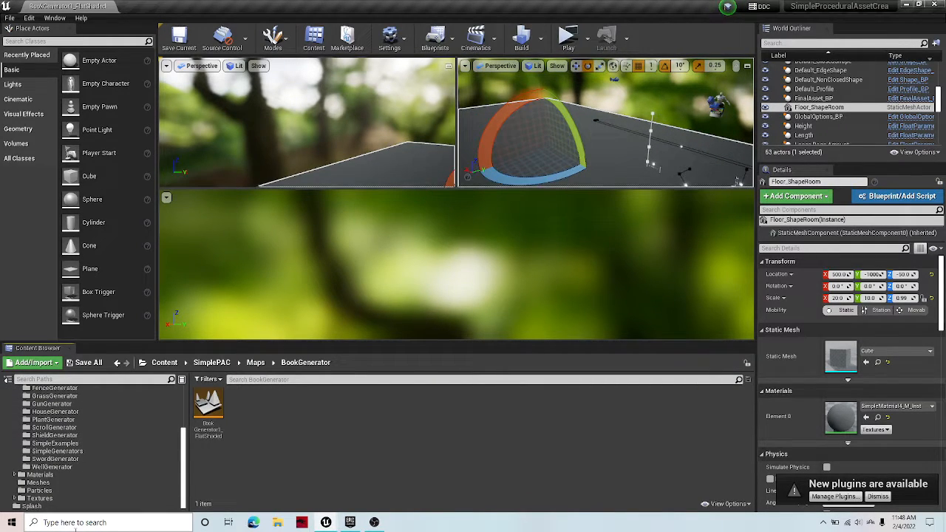
click(40, 475)
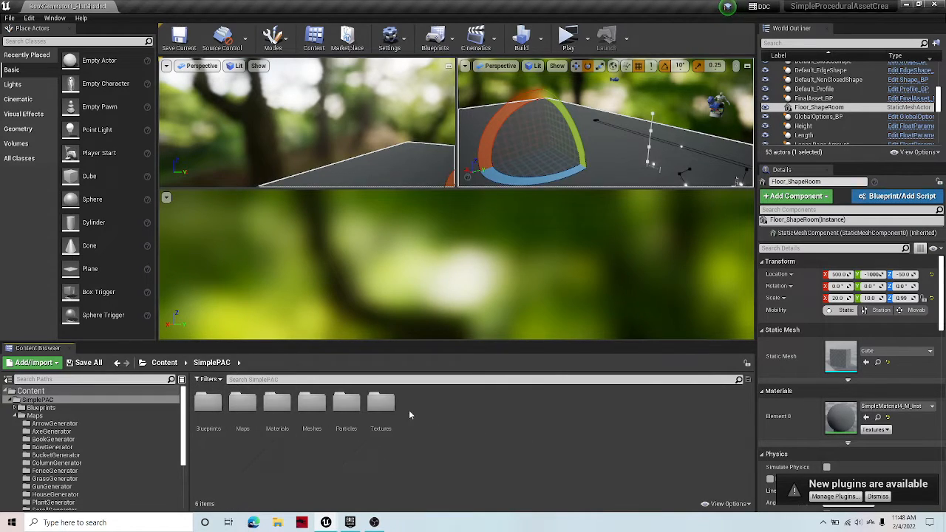
scroll(down, 3)
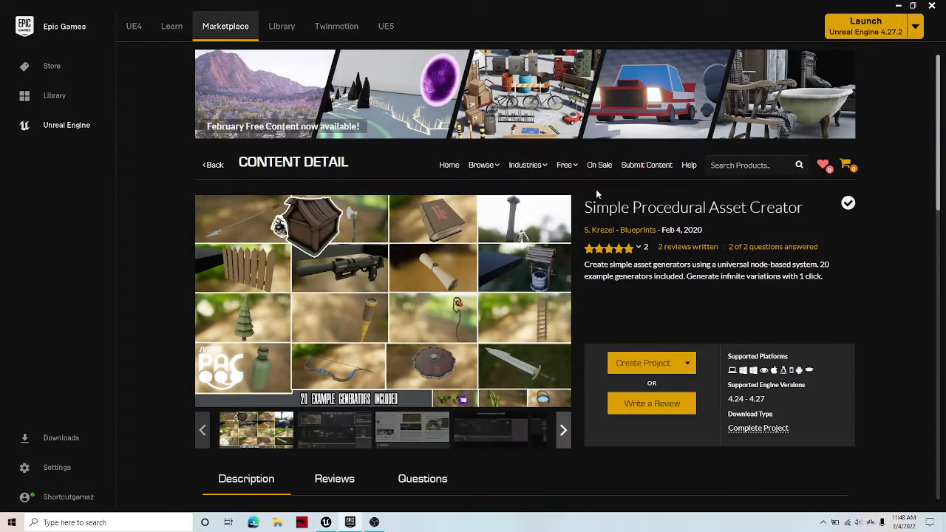
Switch to the FreeAssets project and load the Easy Vehicle Suspension demo map.
click(213, 164)
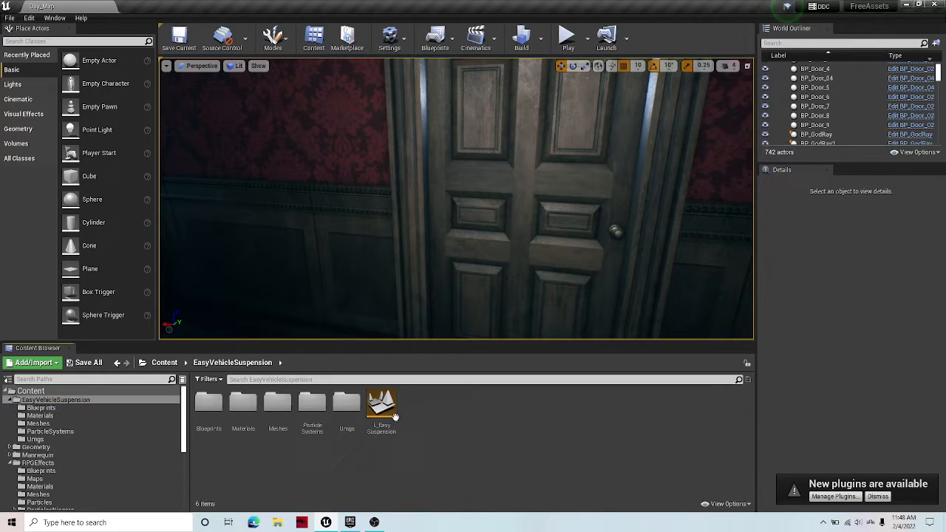
double_click(381, 403)
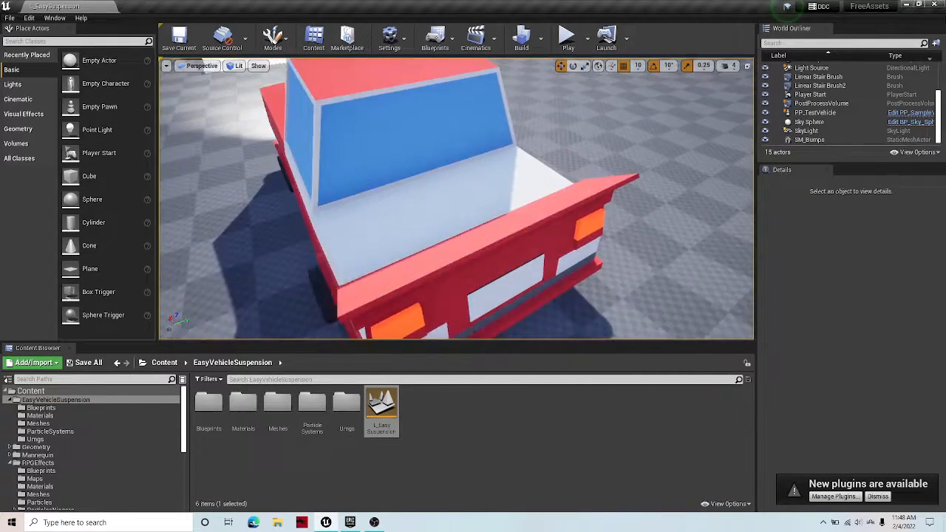
click(566, 34)
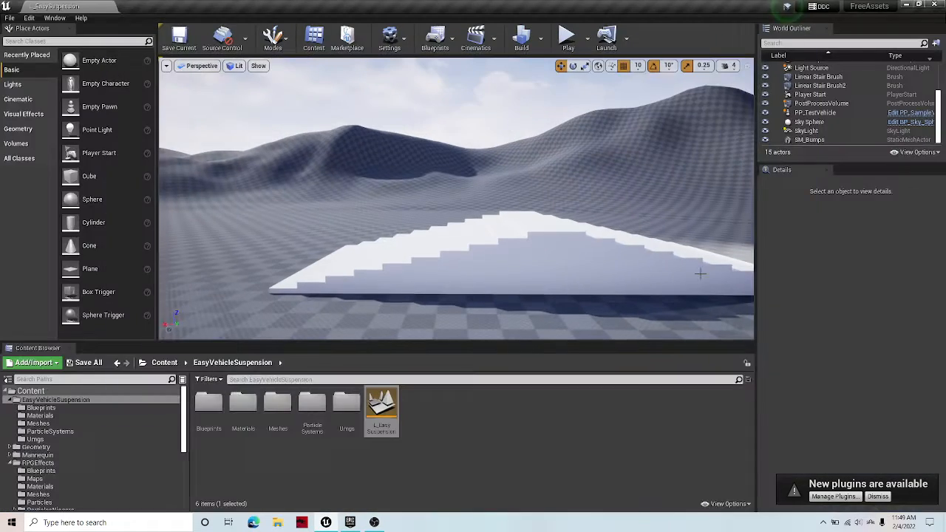
Inspect the FL_EasySuspensions function library, go back in the launcher, and return to the editor.
double_click(209, 403)
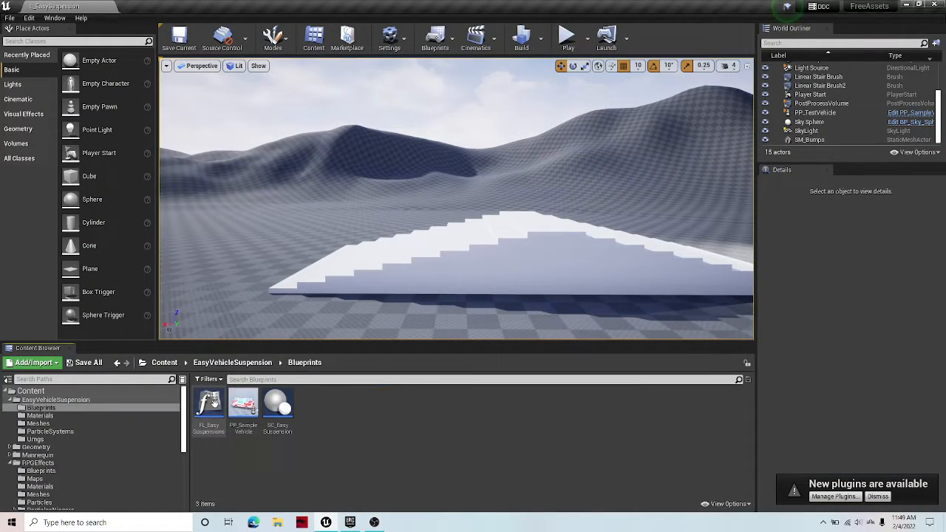
double_click(209, 403)
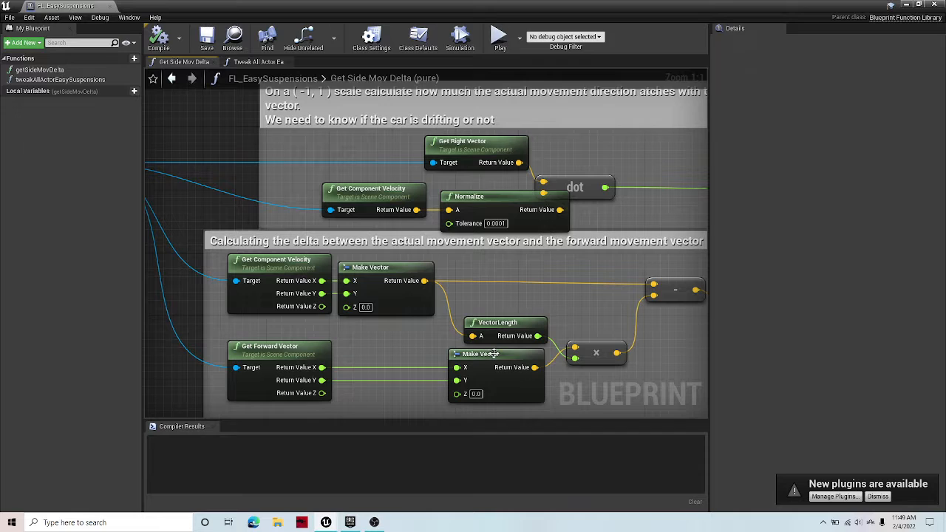
mouse_move(369, 302)
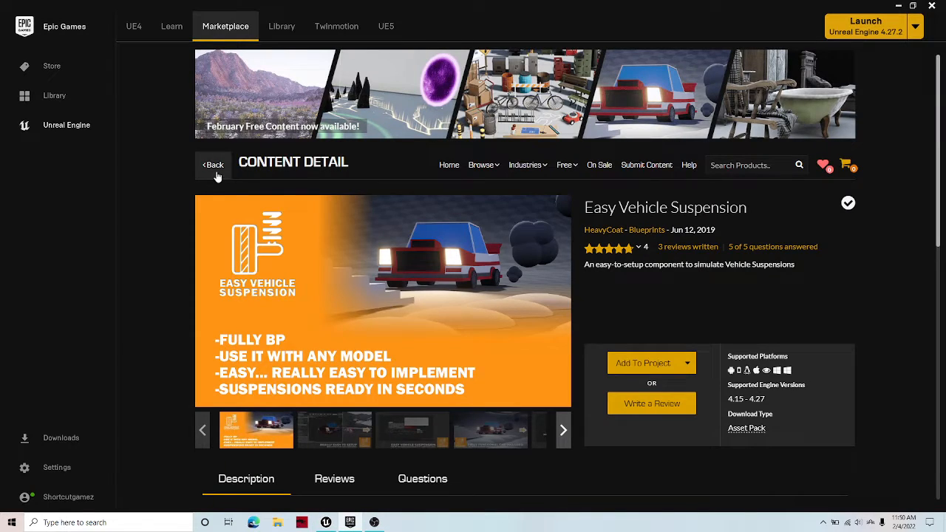
click(213, 165)
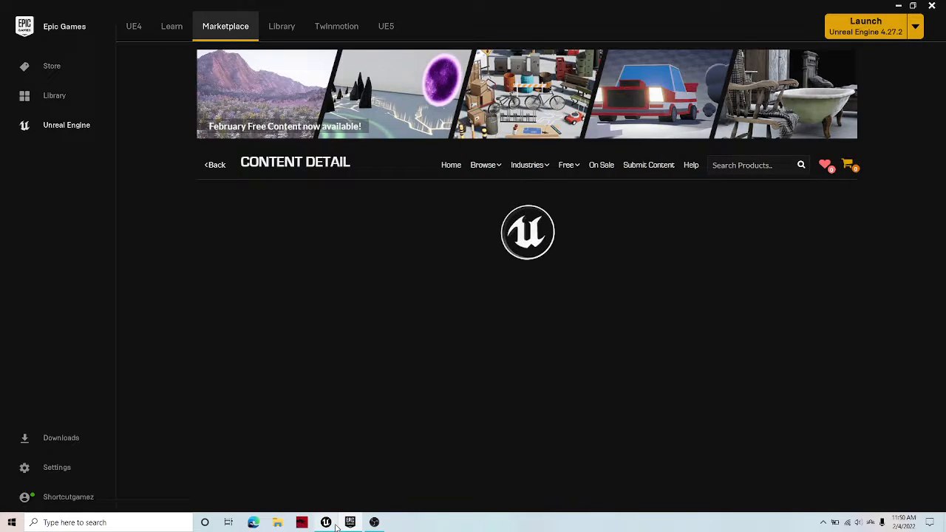
click(326, 523)
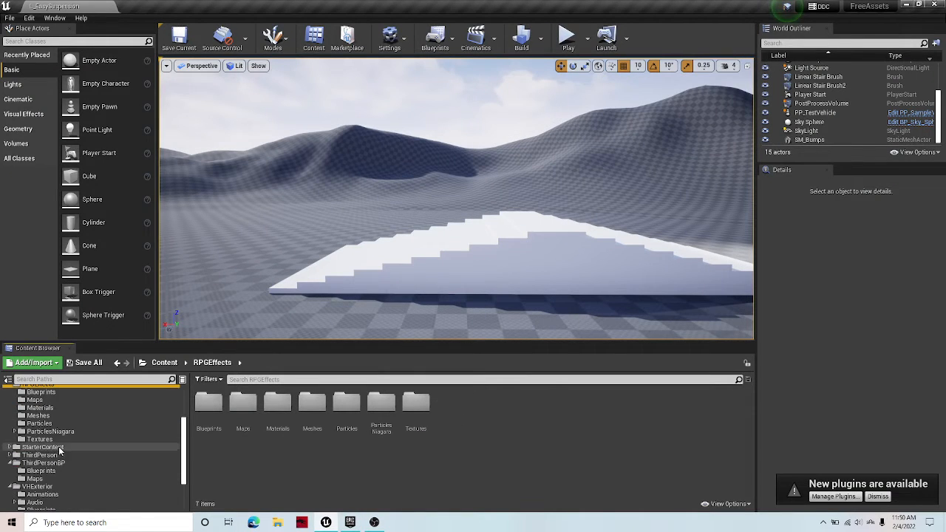
Load Day_Map from the VHExterior Maps folder.
click(35, 427)
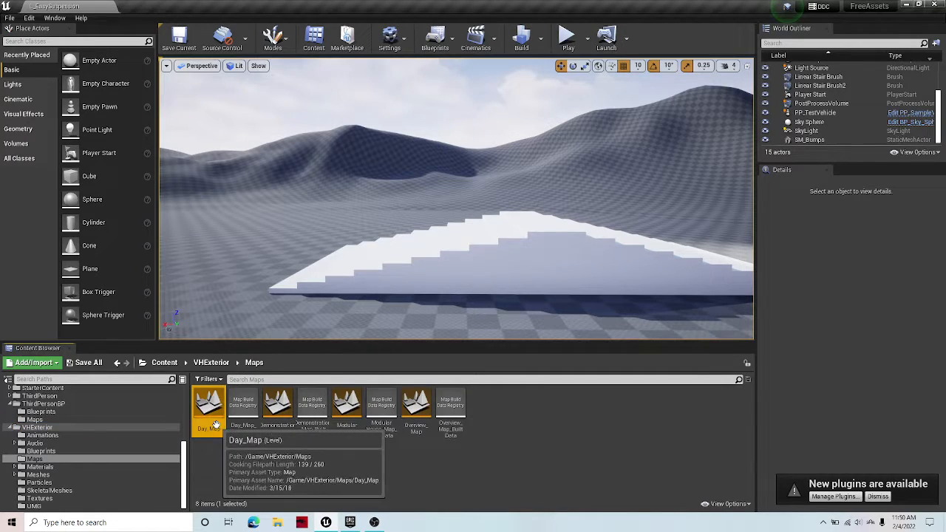
double_click(208, 403)
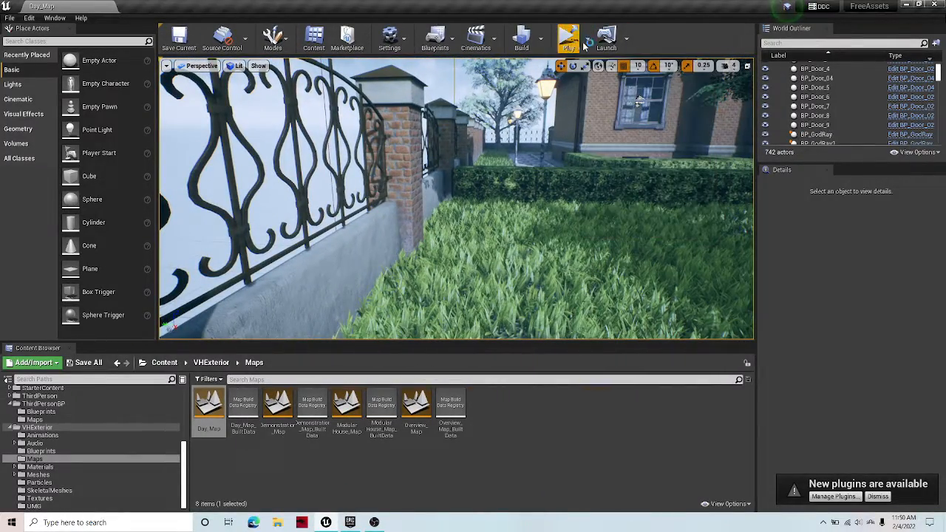
Play the Day_Map level and walk the garden paths and stairs around the house.
click(568, 35)
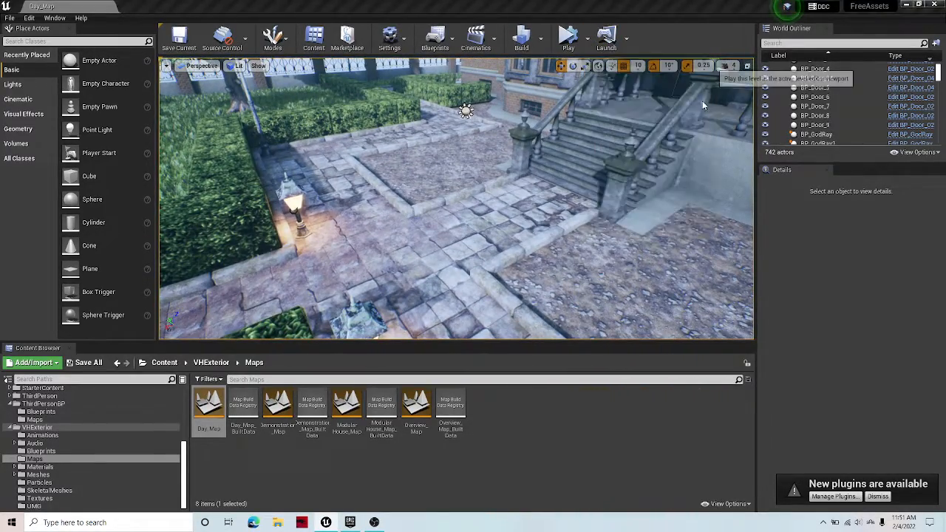
click(568, 37)
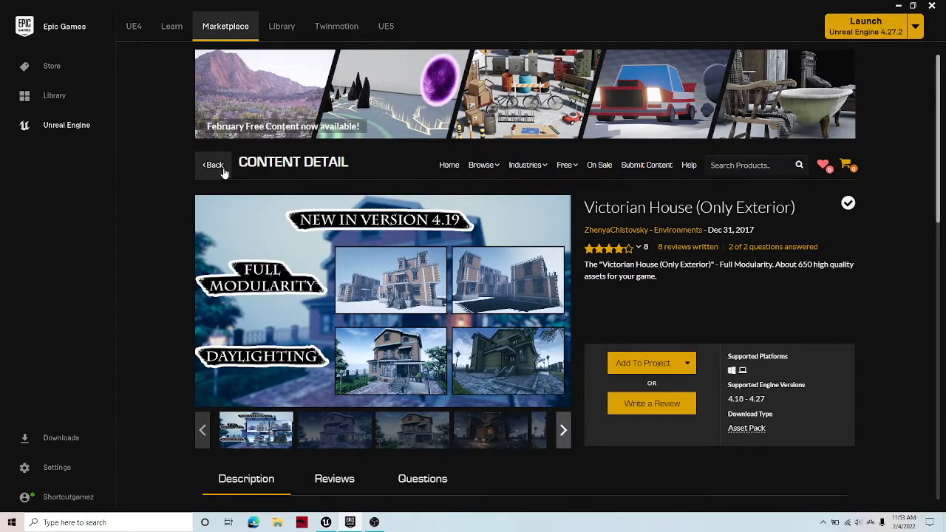
Go back from the Victorian House product page in the launcher.
click(214, 164)
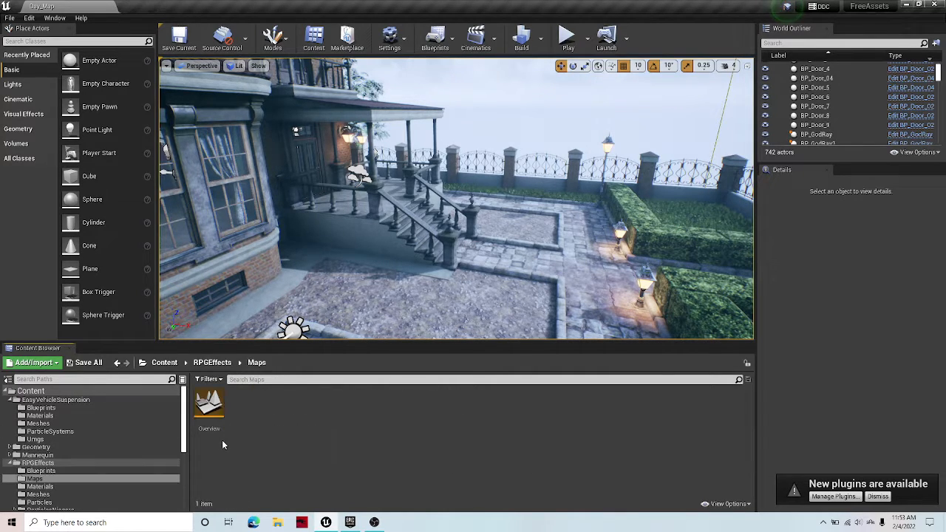
Load the RPGEffects Overview map and view its targeting effects in the viewport.
double_click(210, 407)
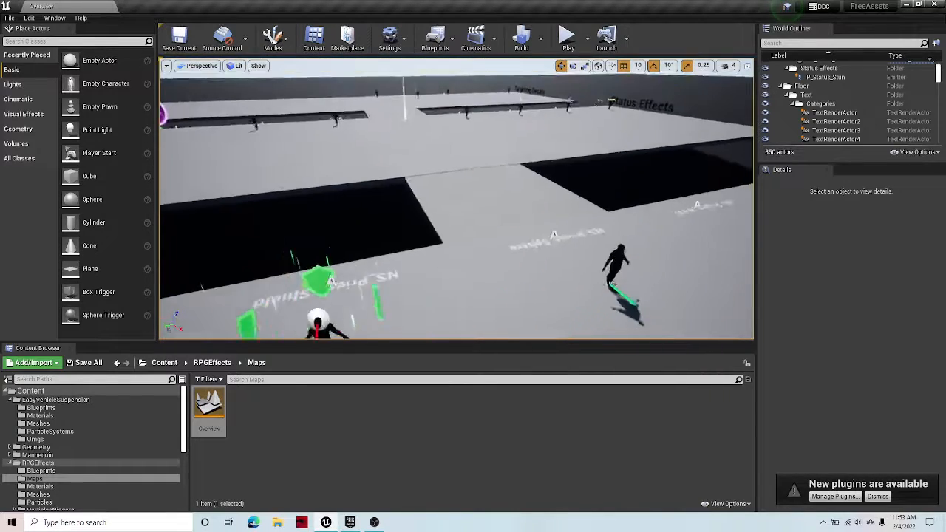
click(568, 36)
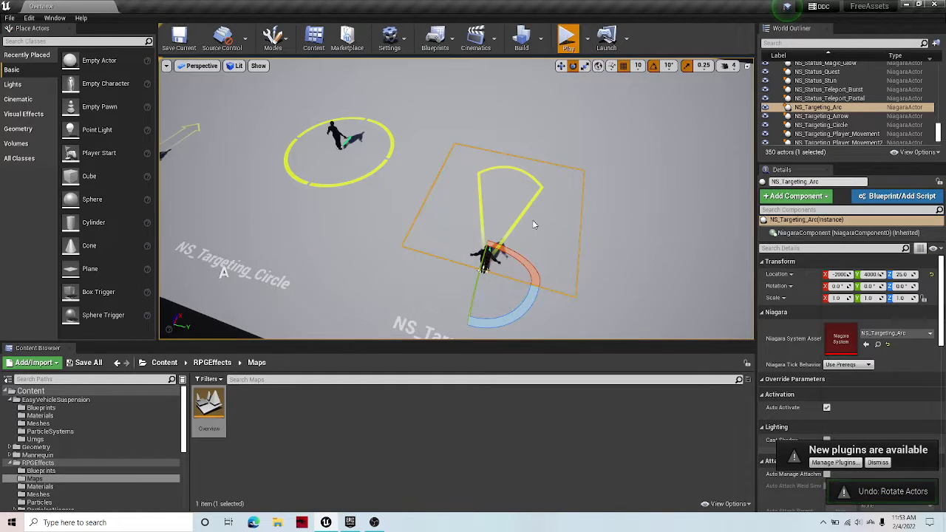
click(568, 35)
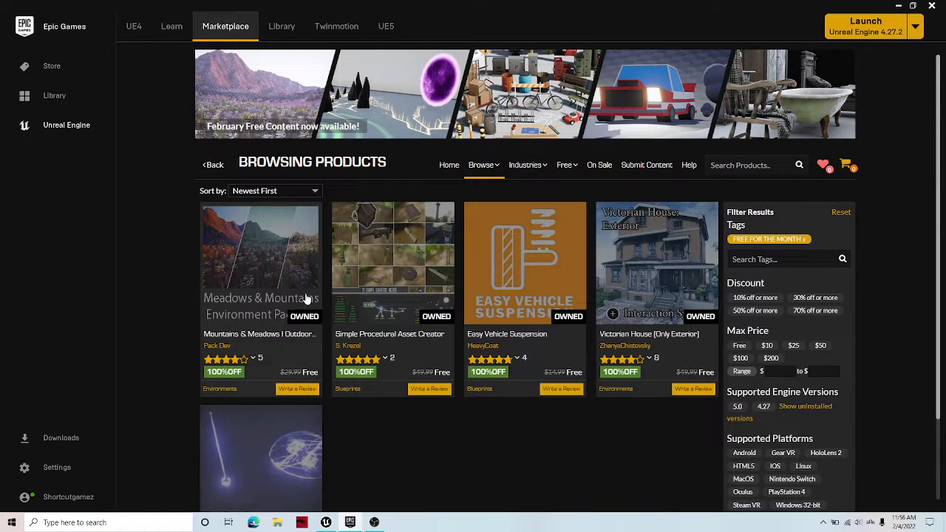
Scroll the Free For The Month results and open the Mountains & Meadows detail page.
scroll(down, 3)
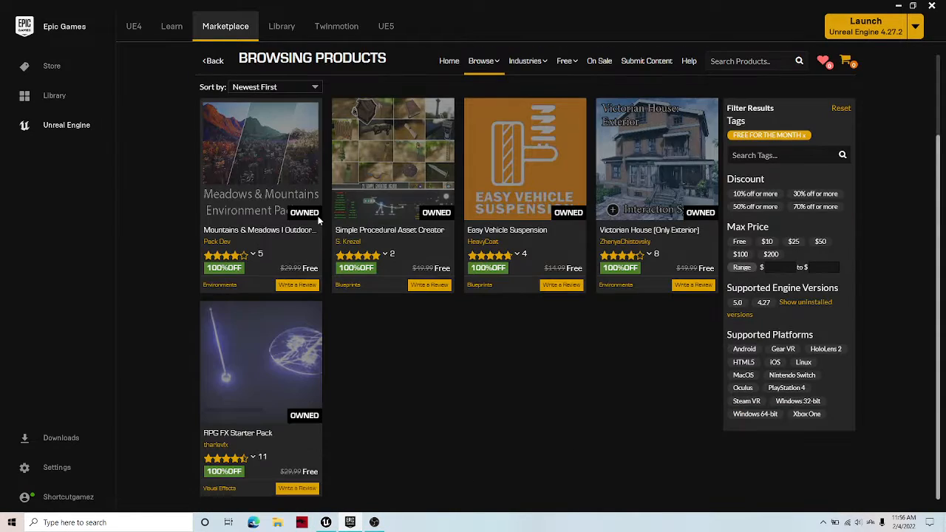
mouse_move(382, 383)
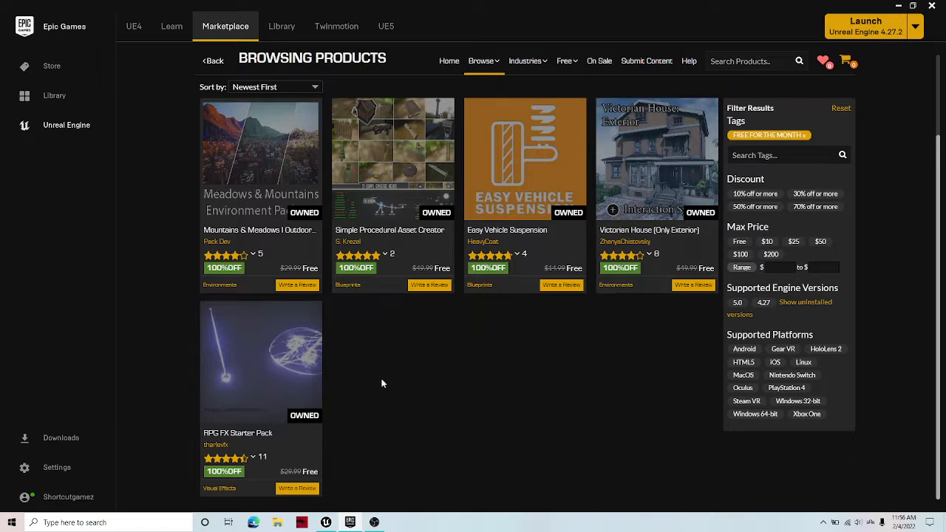
mouse_move(510, 214)
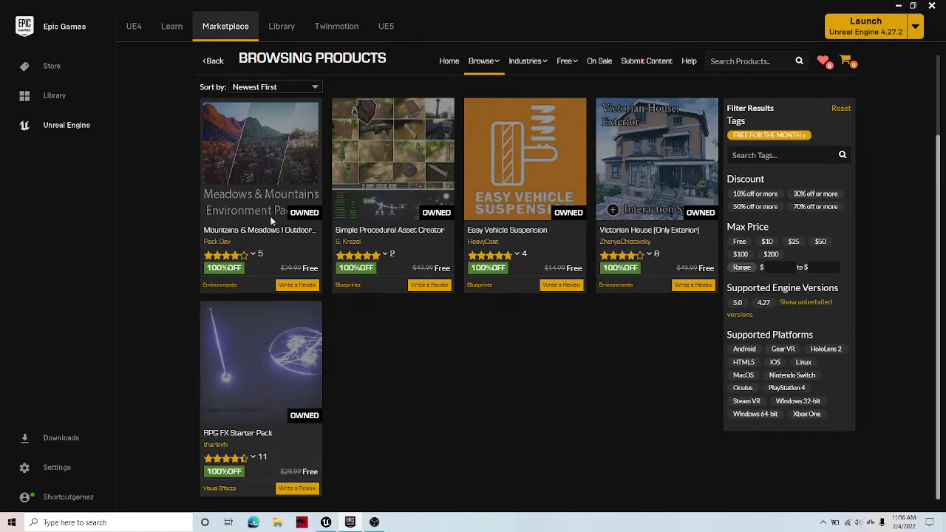
mouse_move(342, 488)
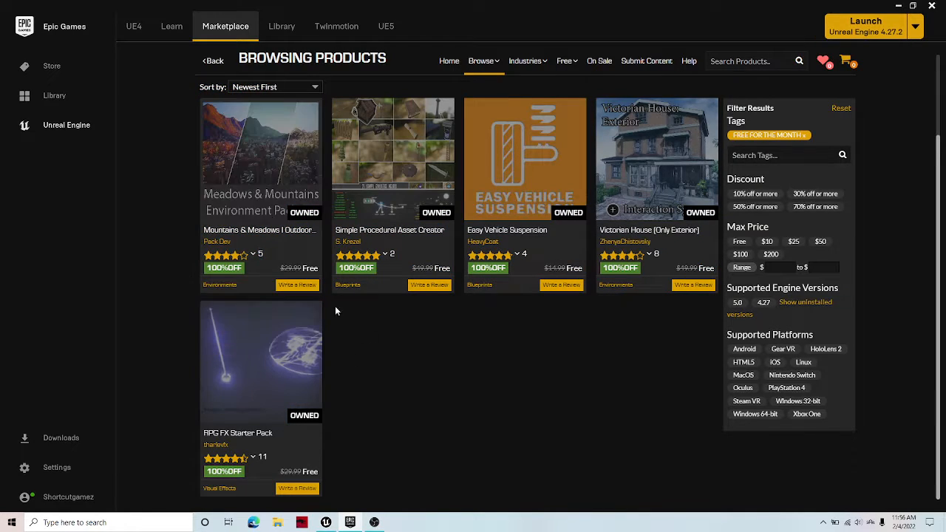
click(260, 158)
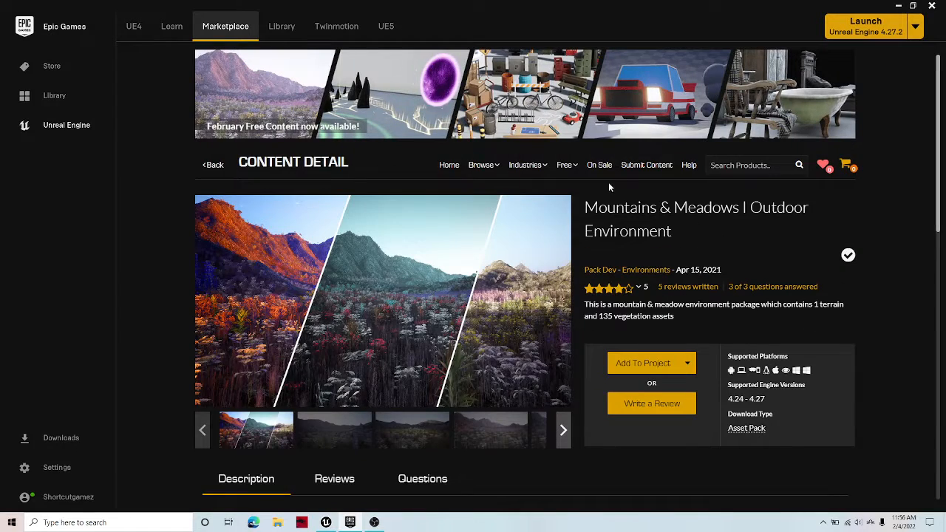